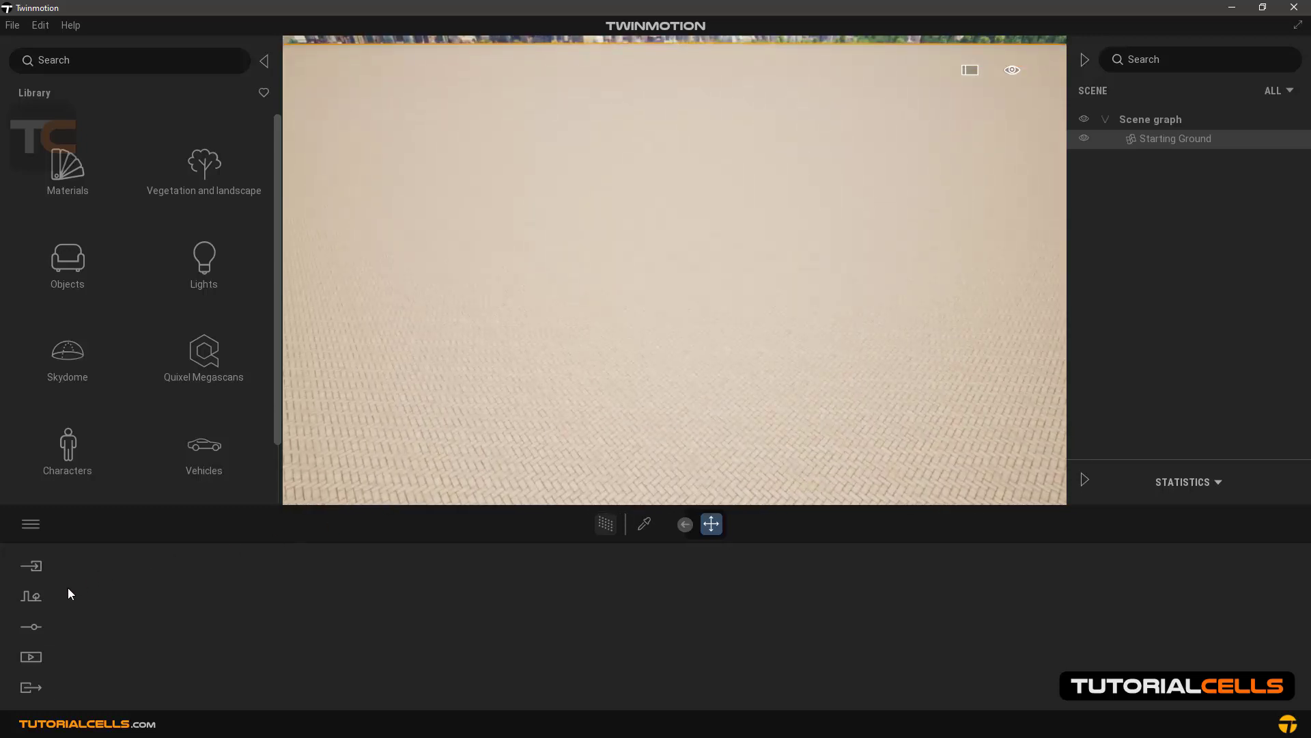
# Start the Custom path tool from the Context paths tools
pyautogui.click(30, 594)
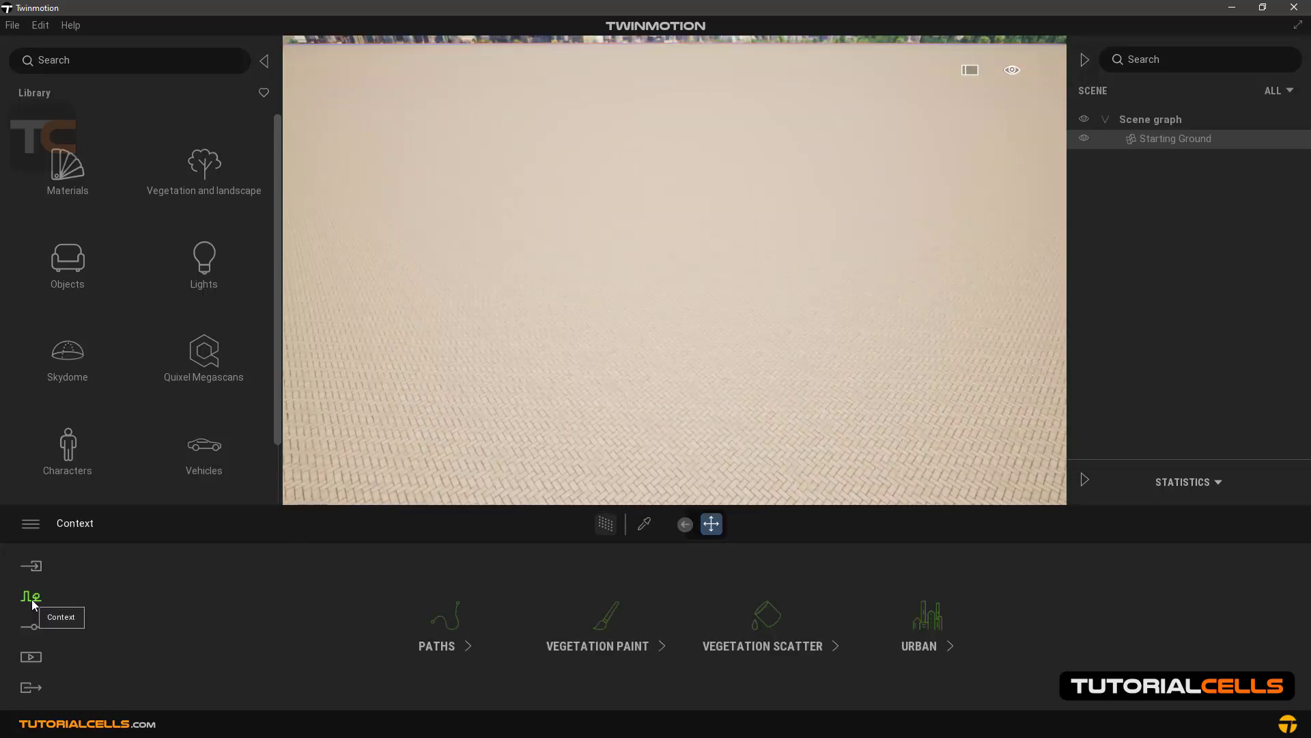
pyautogui.moveTo(417, 619)
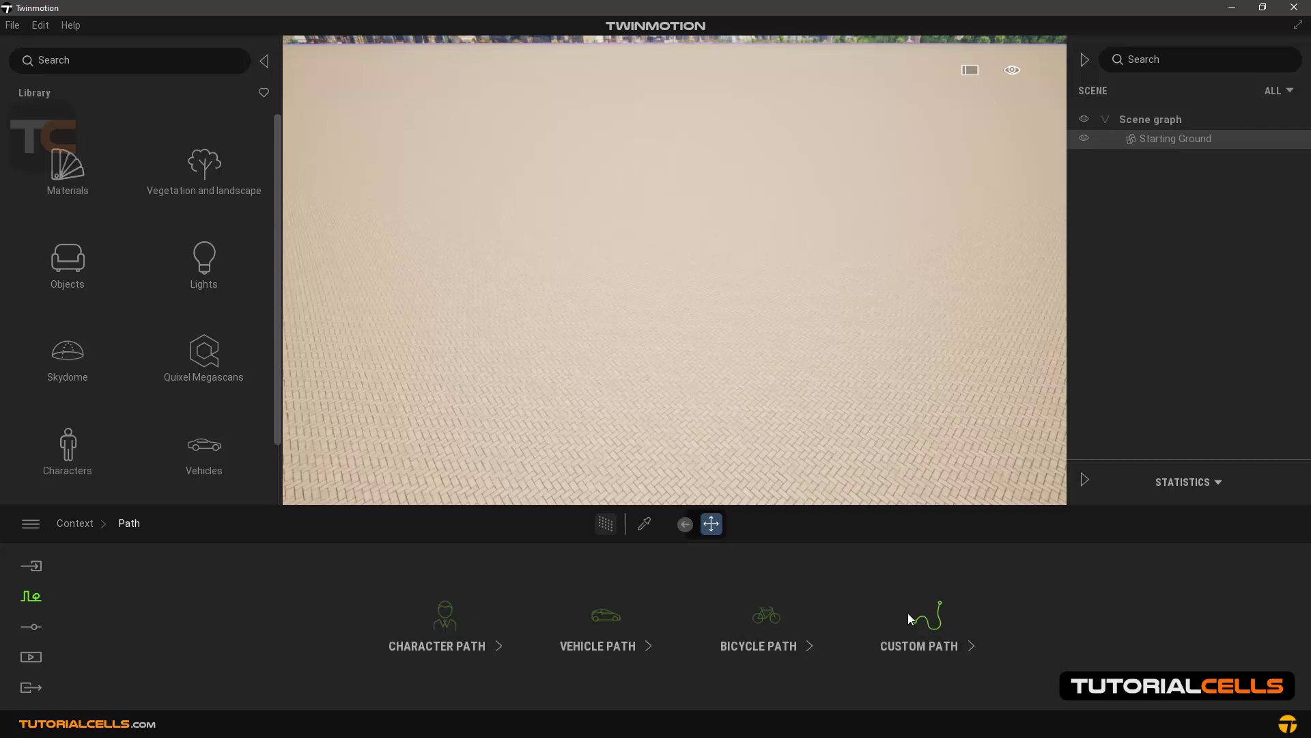
pyautogui.click(918, 627)
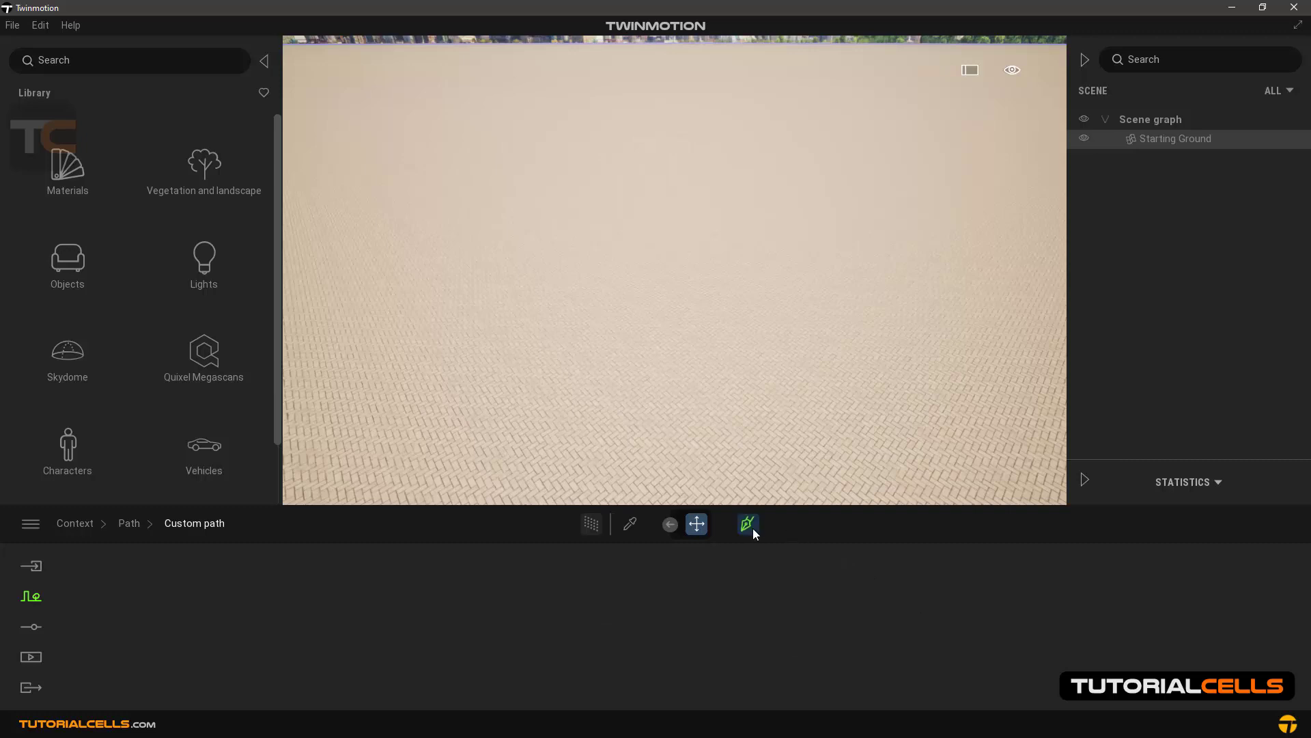
pyautogui.moveTo(747, 524)
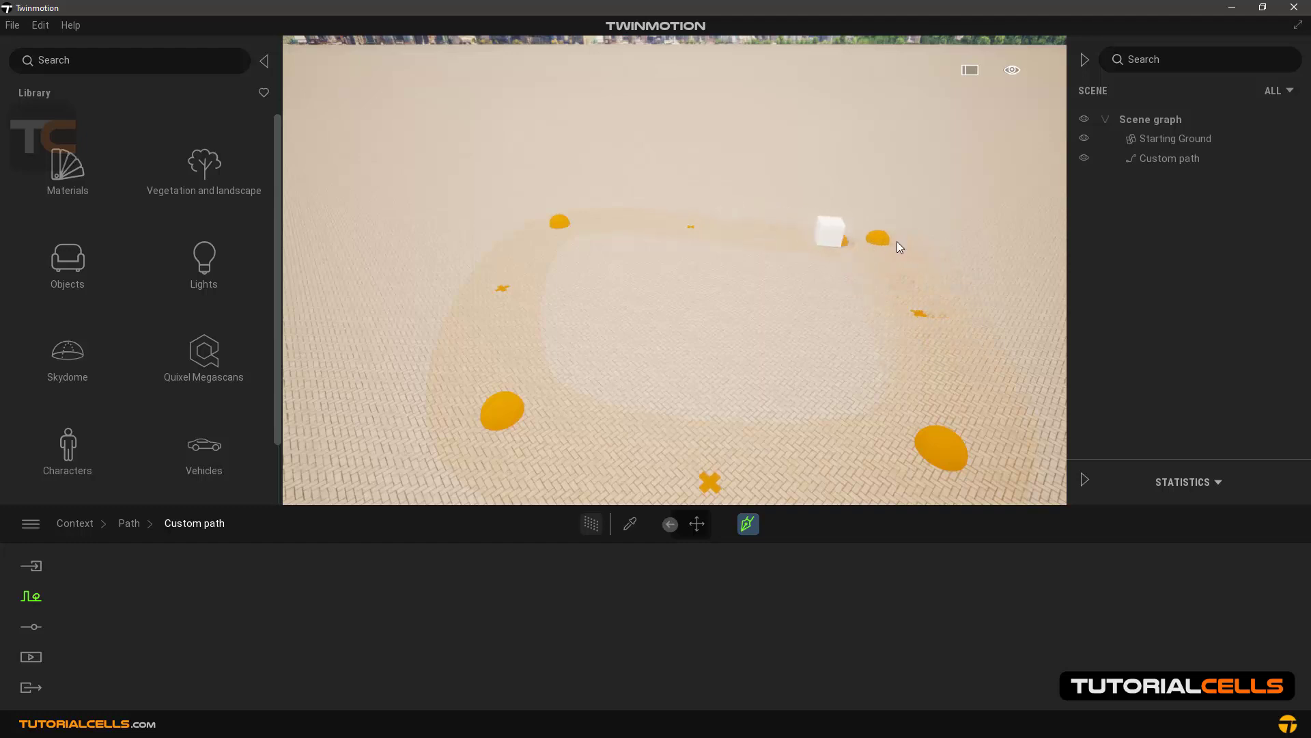
# Finish the closed custom path loop so the white box travels along it
pyautogui.click(1168, 158)
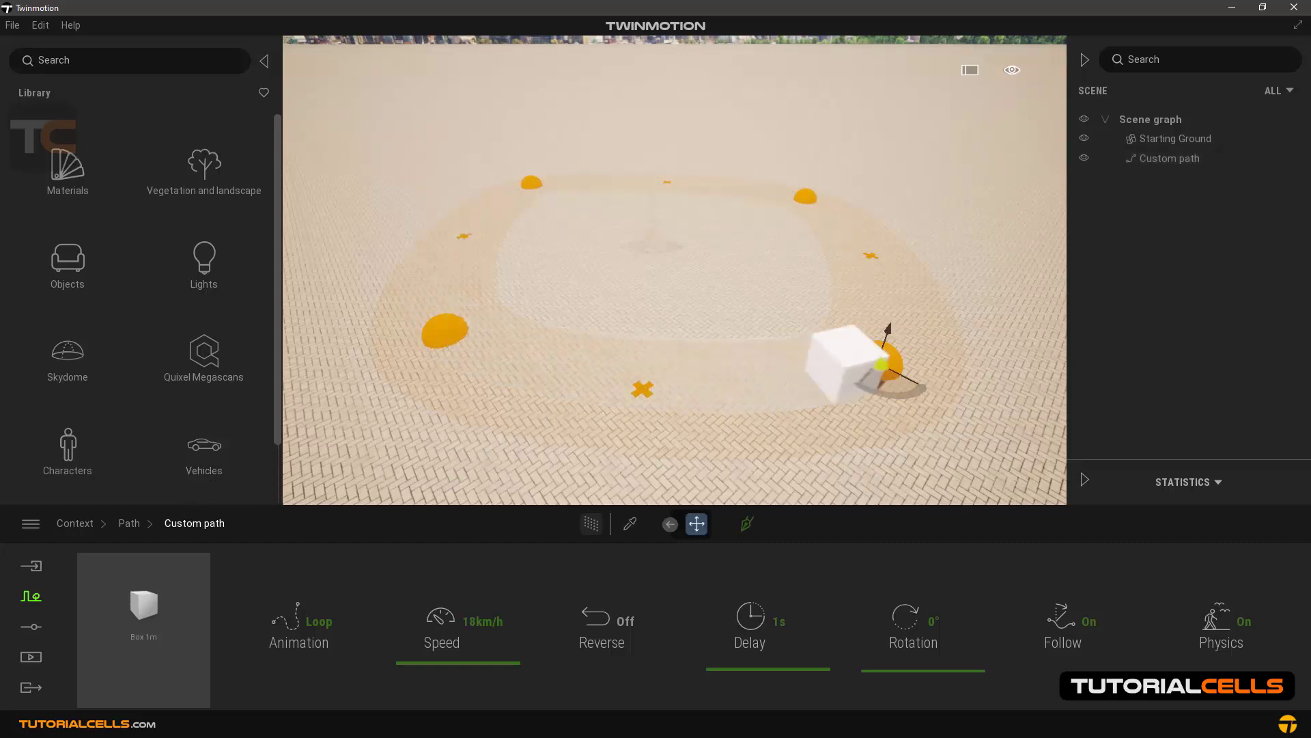
# Pull one path point outward, set the box speed to 33 km/h and switch physics off
pyautogui.moveTo(840, 355); pyautogui.dragTo(848, 205)
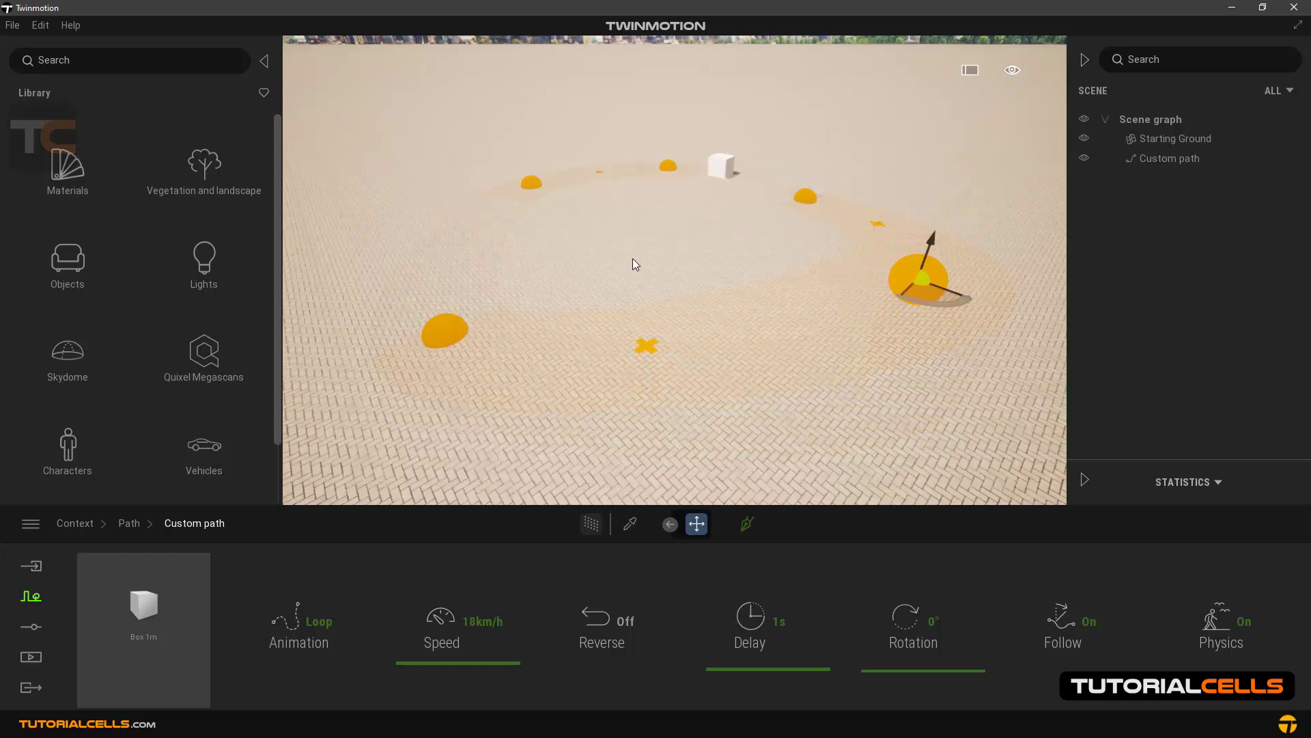
pyautogui.moveTo(410, 657); pyautogui.dragTo(489, 657)
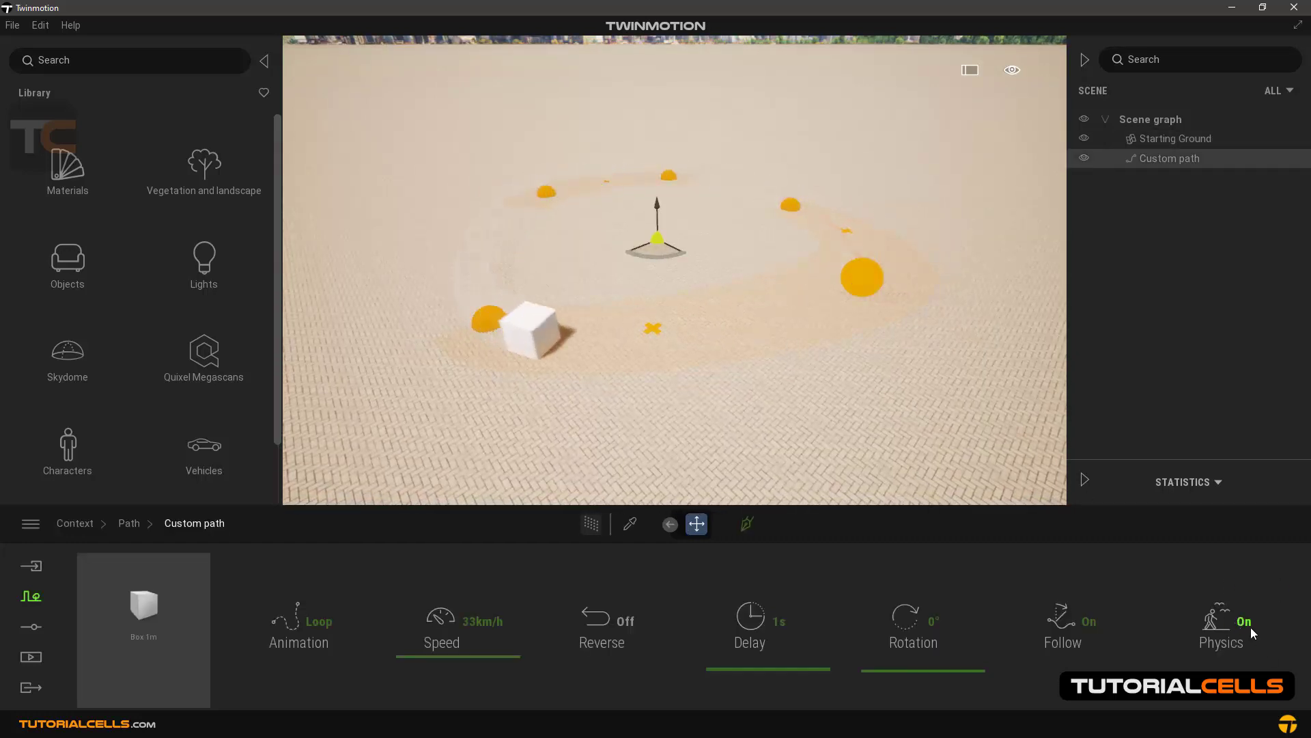
pyautogui.click(1221, 627)
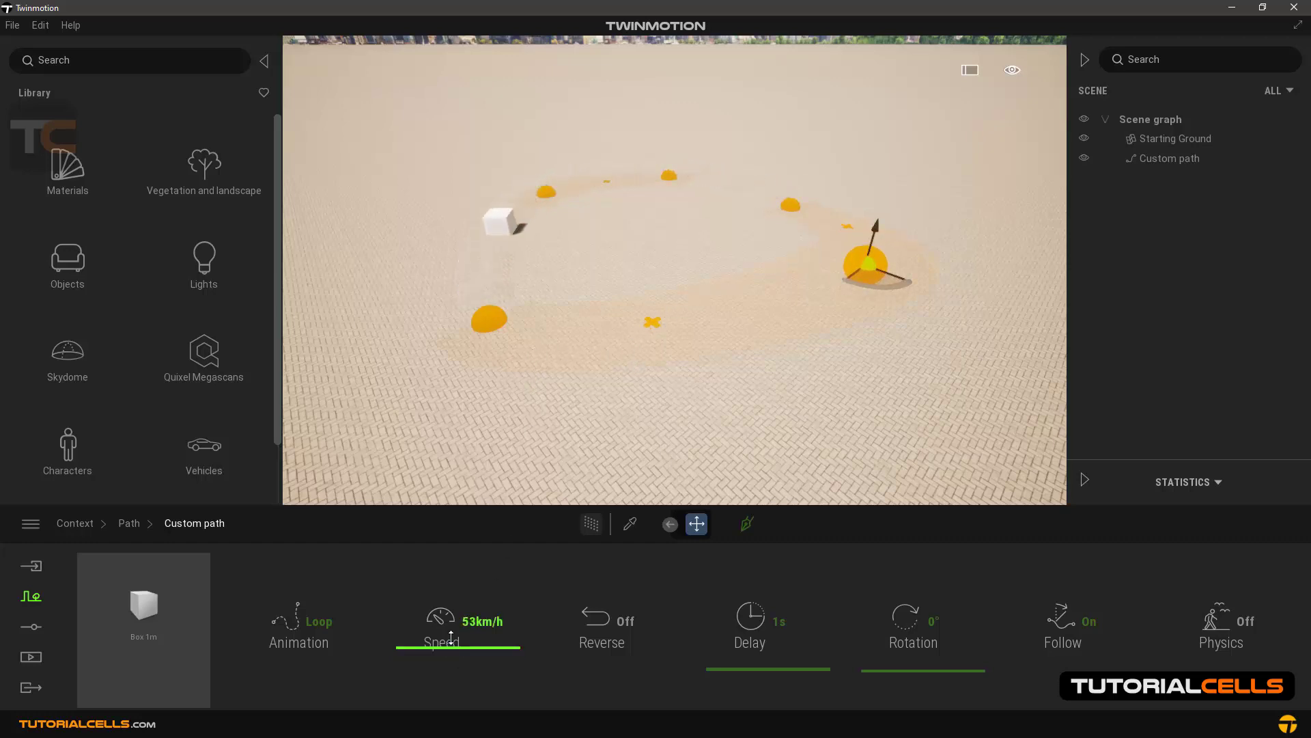
# Raise the box speed to 86 km/h and set the animation to play once
pyautogui.moveTo(452, 645); pyautogui.dragTo(519, 645)
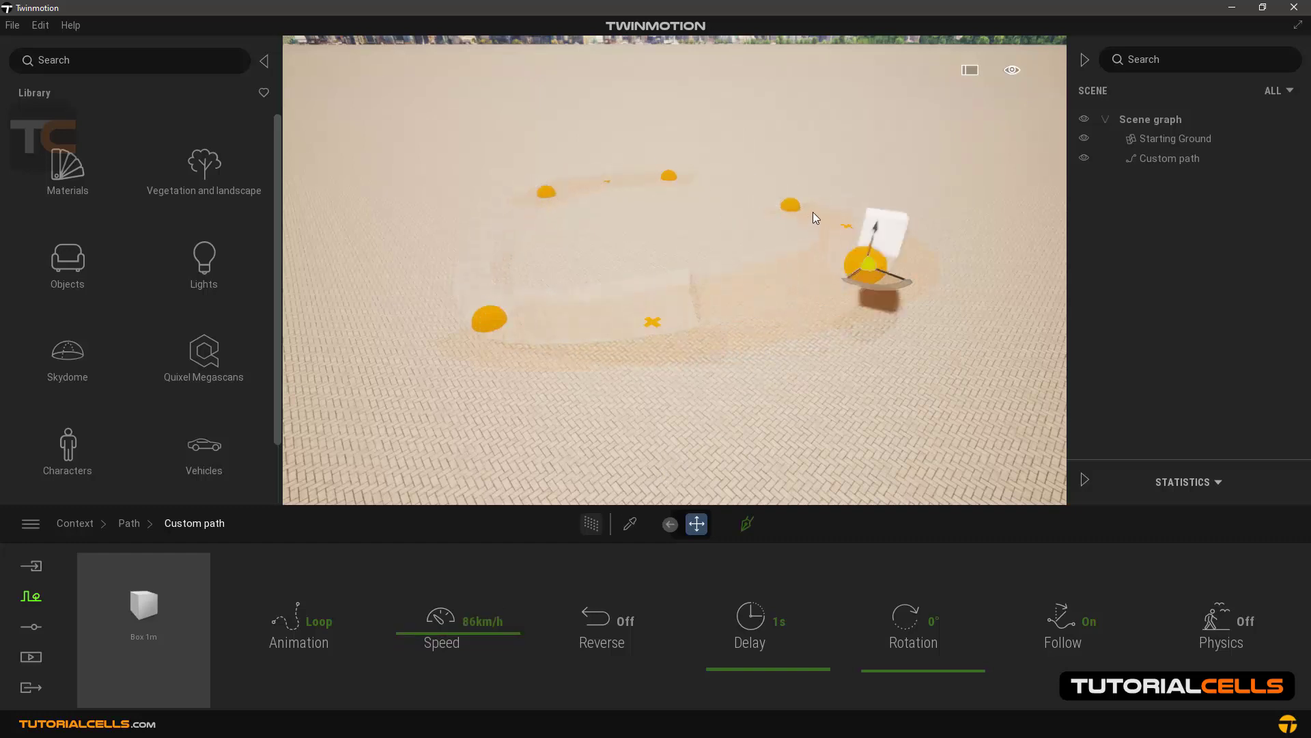
pyautogui.click(318, 621)
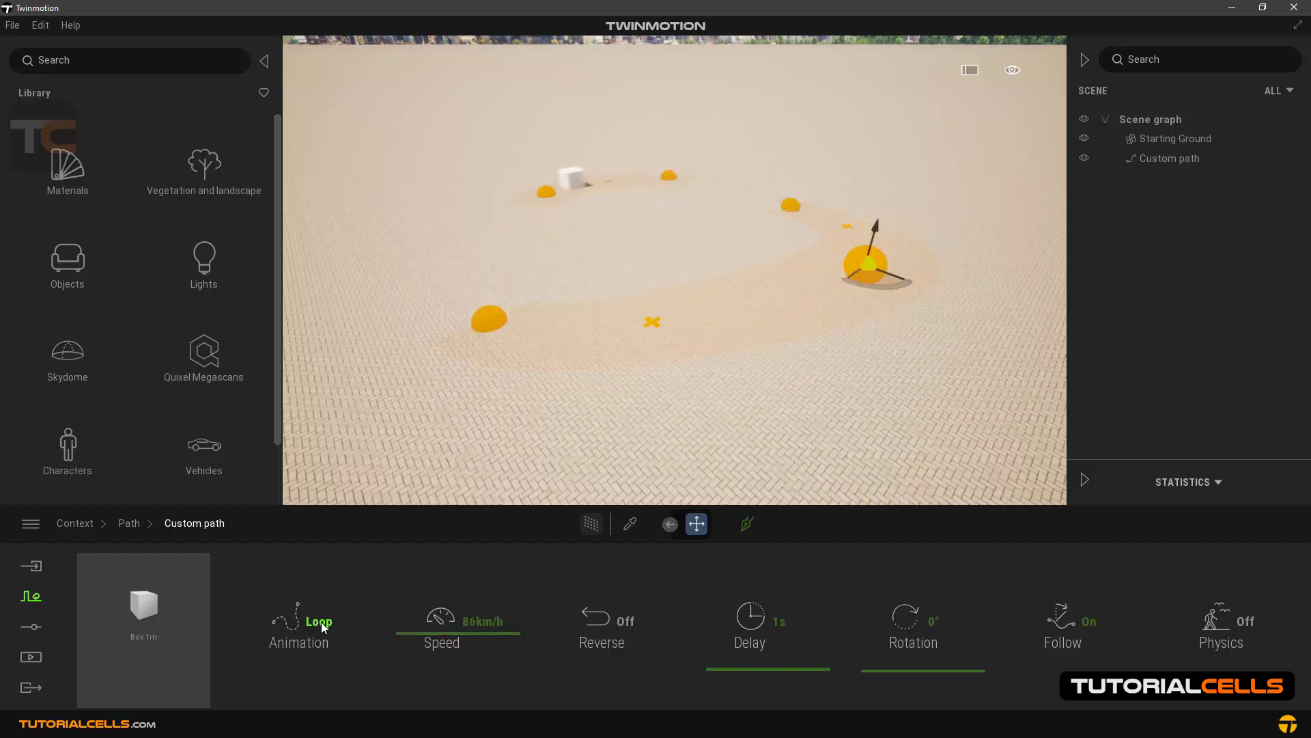
pyautogui.click(300, 623)
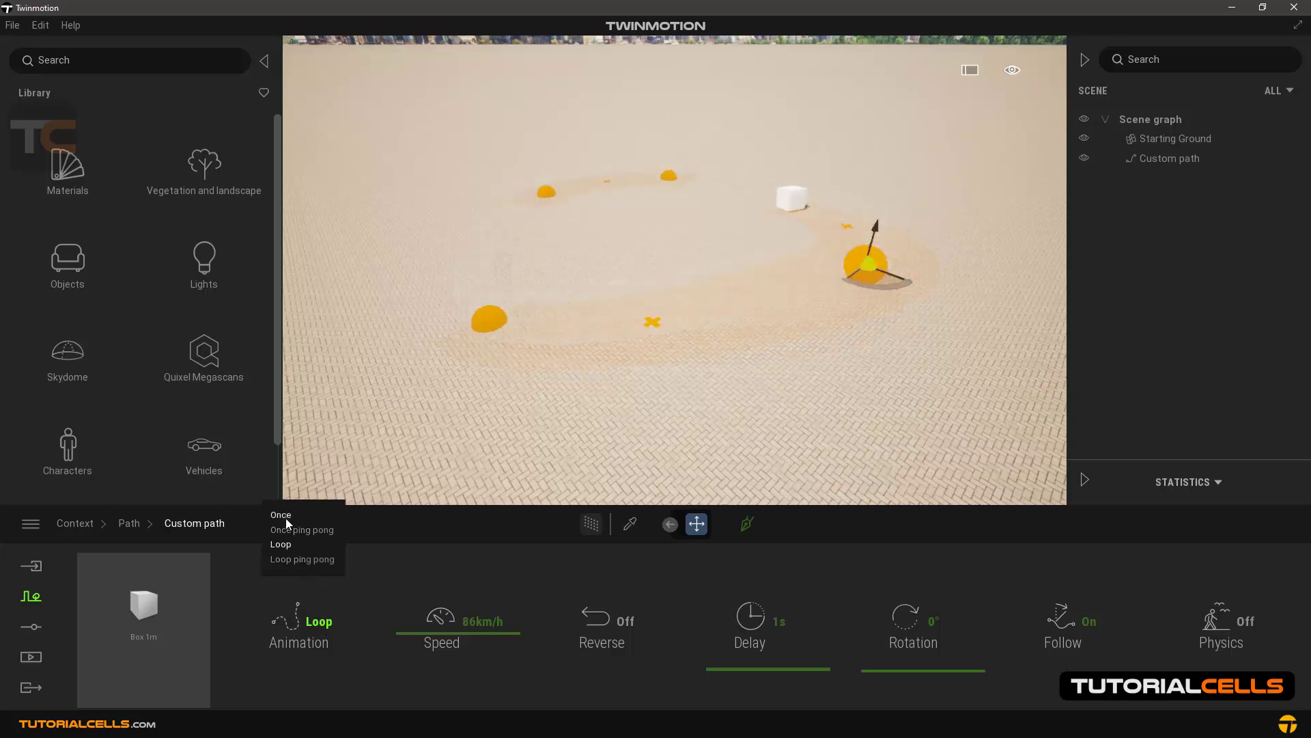
pyautogui.click(280, 515)
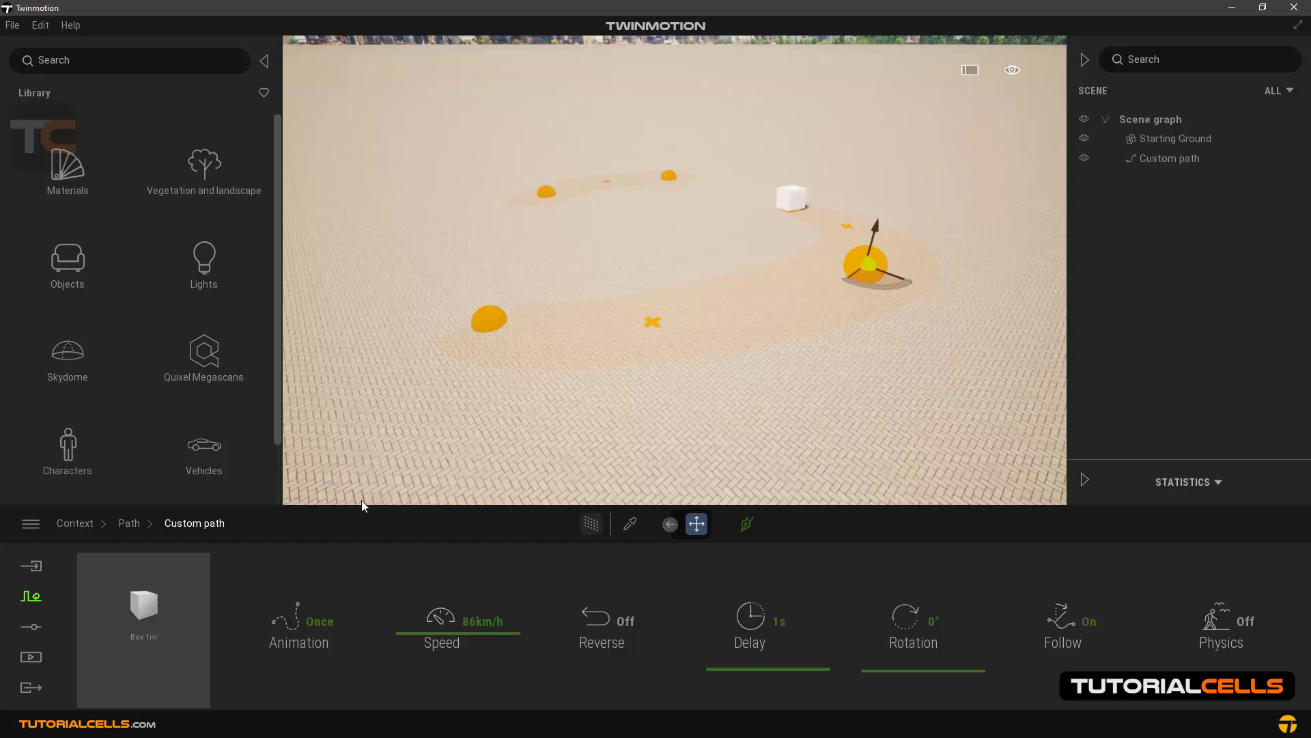
# Try Loop and Loop ping pong animation modes, ending on plain Loop
pyautogui.click(300, 627)
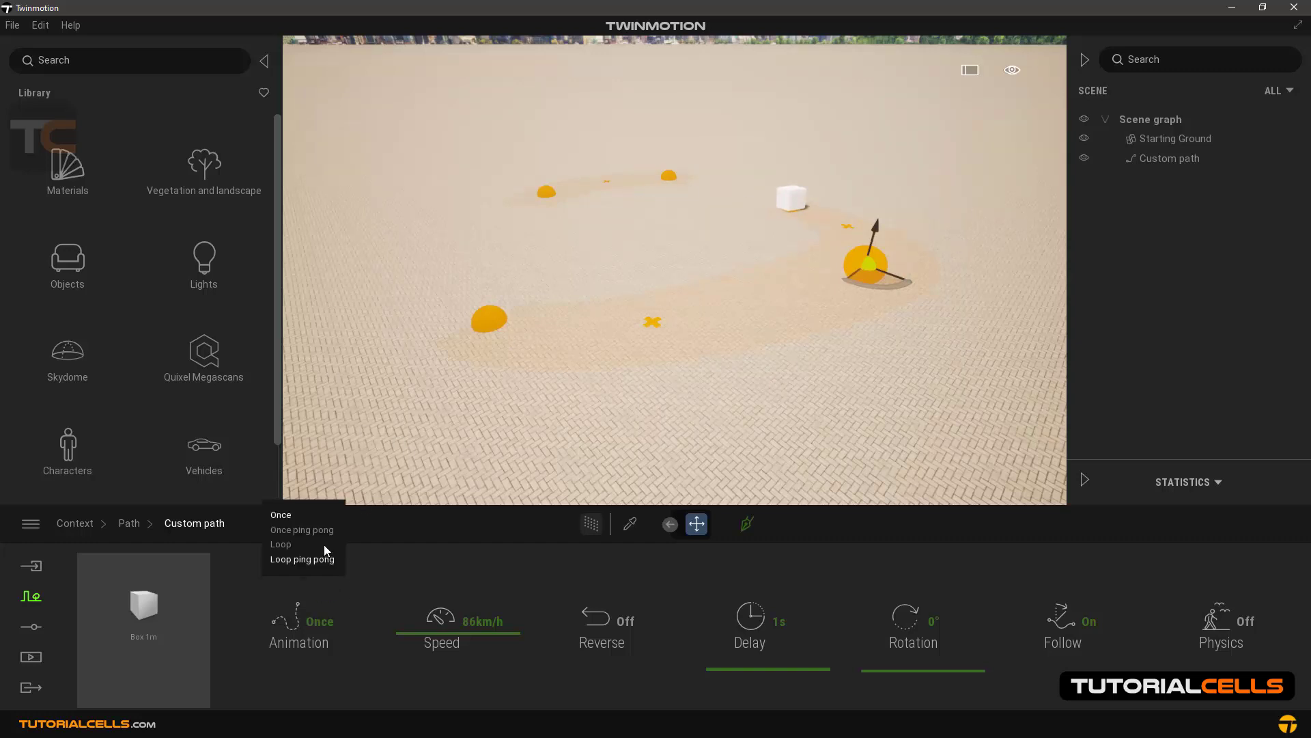
pyautogui.click(301, 530)
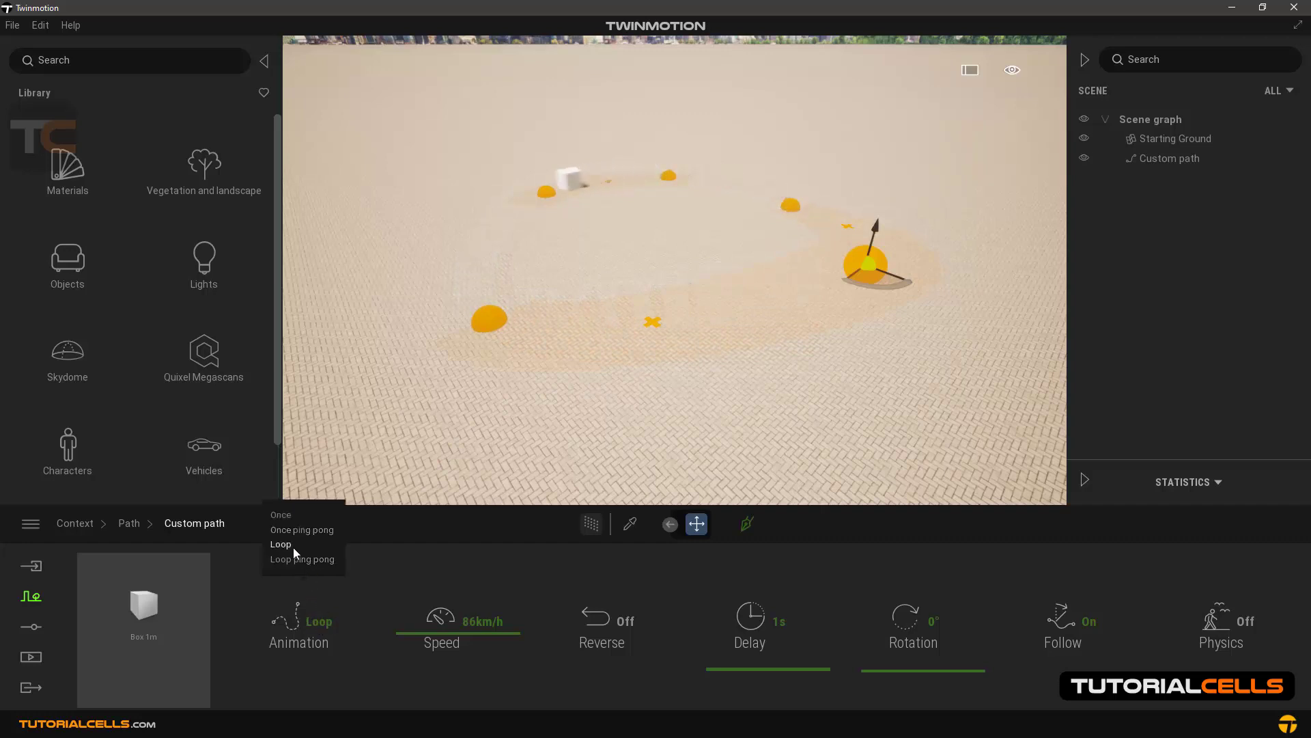
pyautogui.click(302, 559)
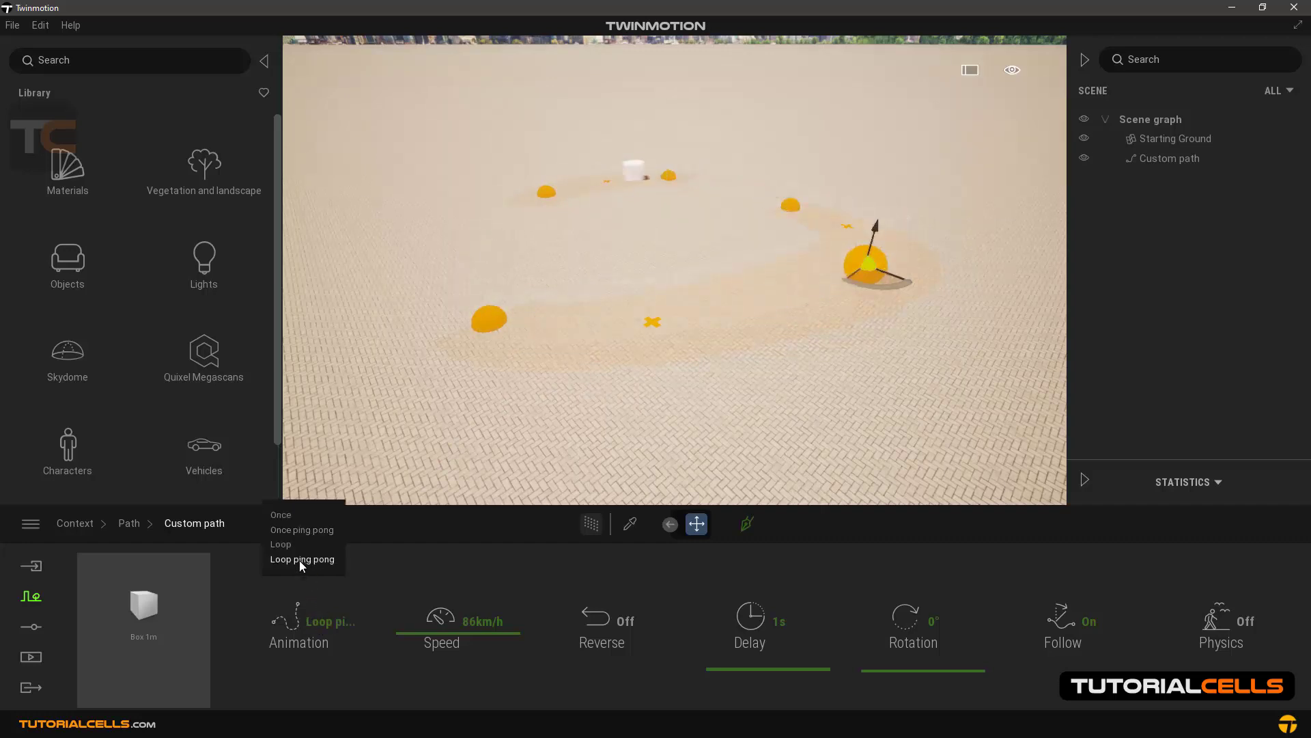
pyautogui.click(302, 559)
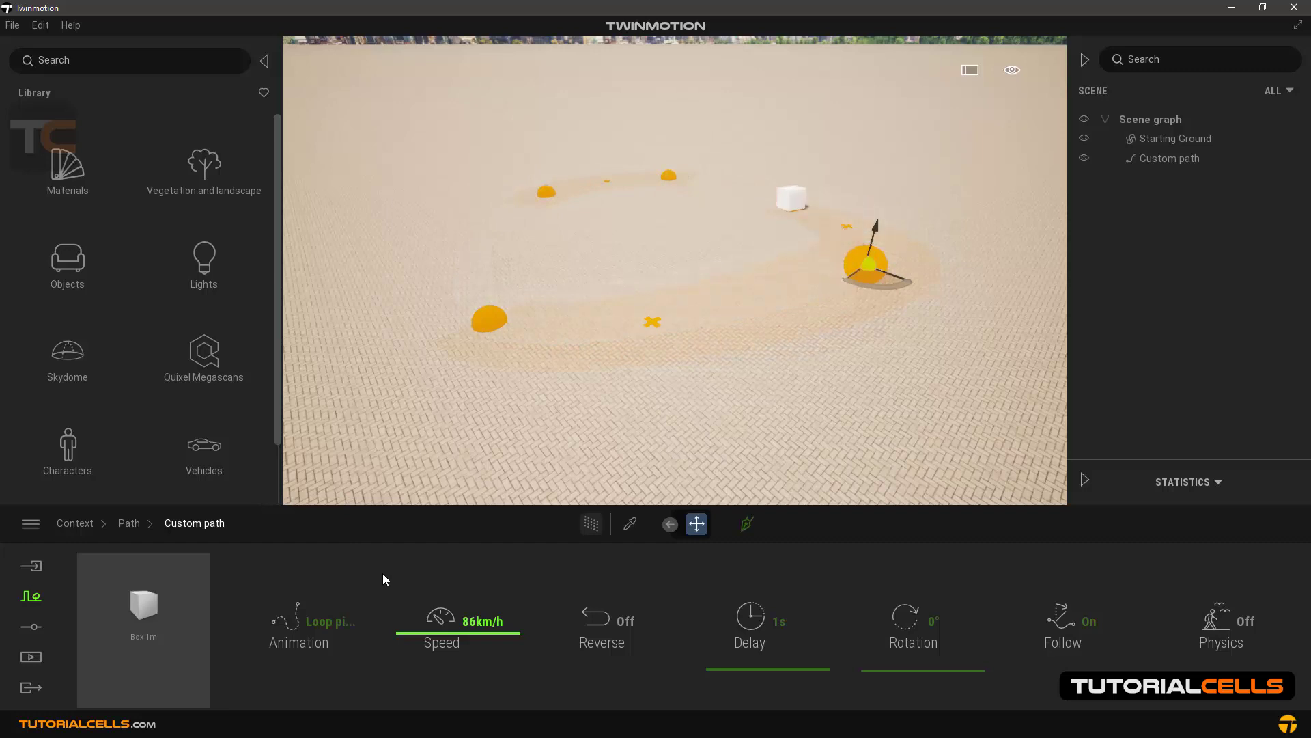
pyautogui.click(299, 627)
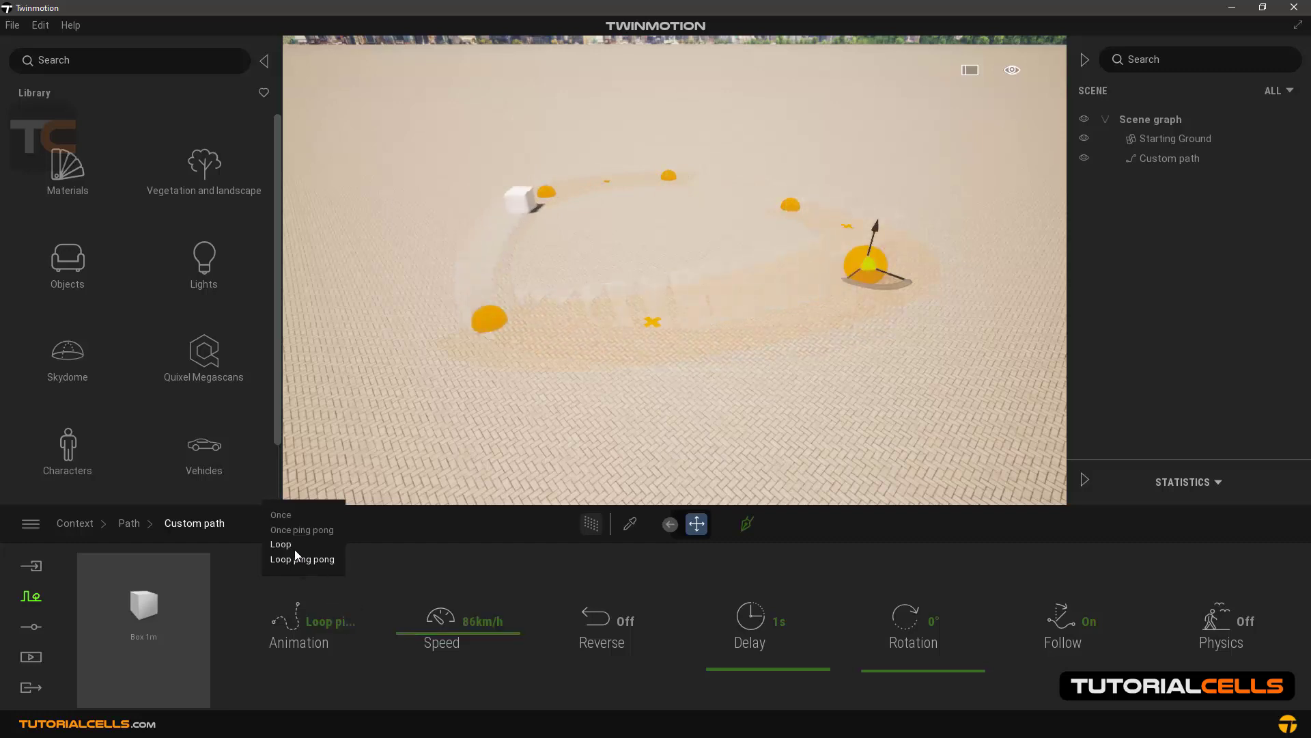
pyautogui.click(281, 544)
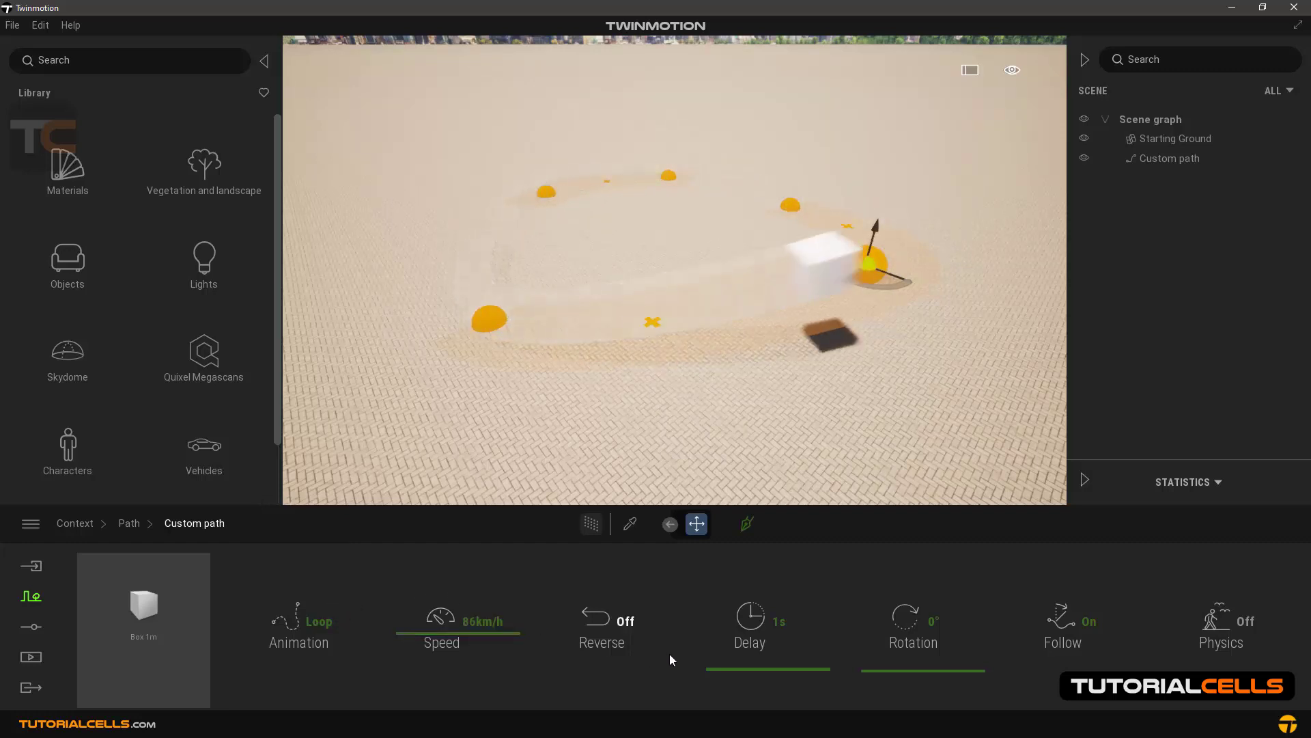
# Switch reverse travel on then off and bring the start delay down to 0 s
pyautogui.click(601, 627)
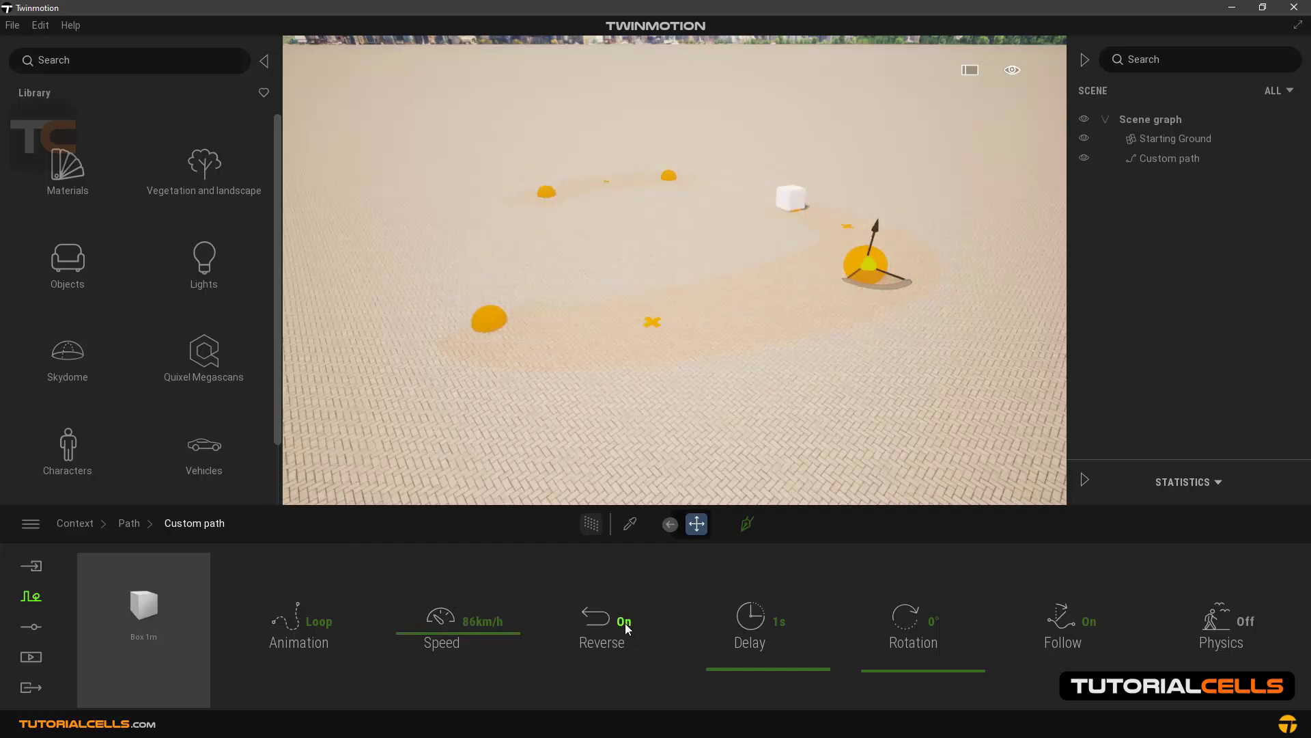
pyautogui.click(623, 620)
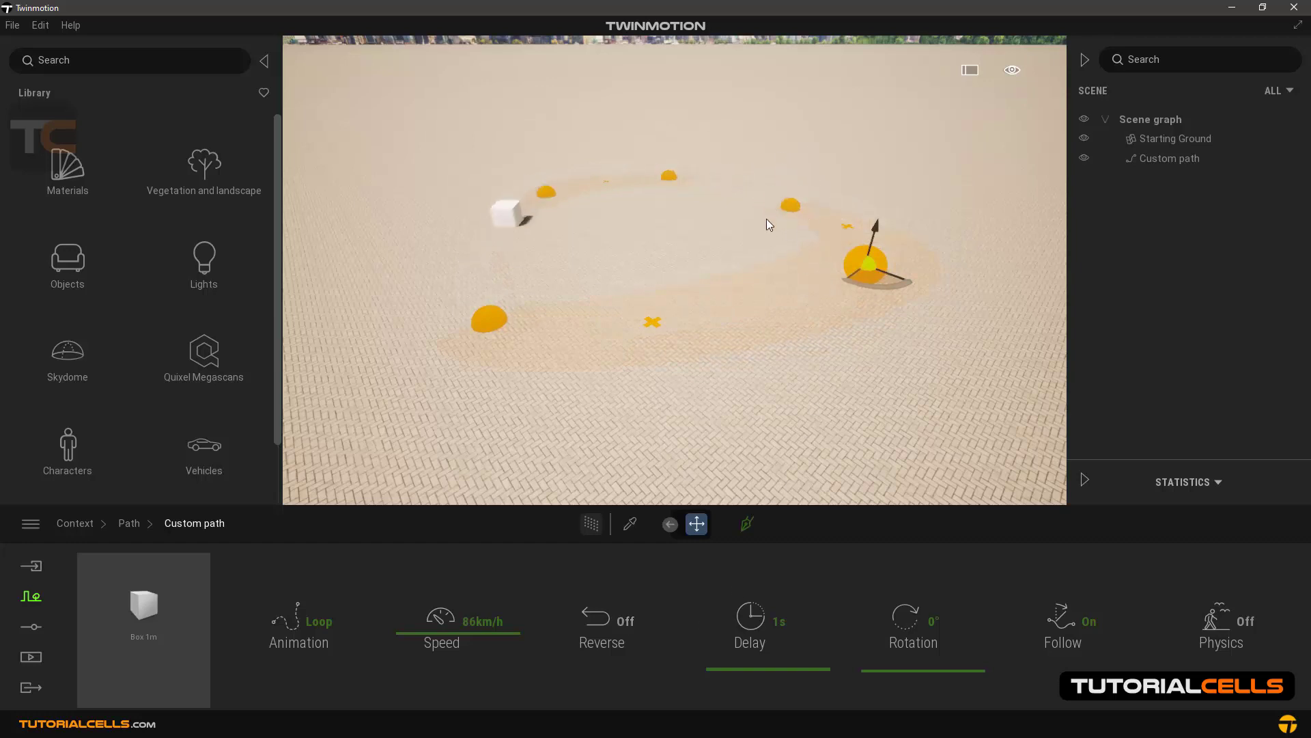
pyautogui.moveTo(510, 213); pyautogui.dragTo(791, 200)
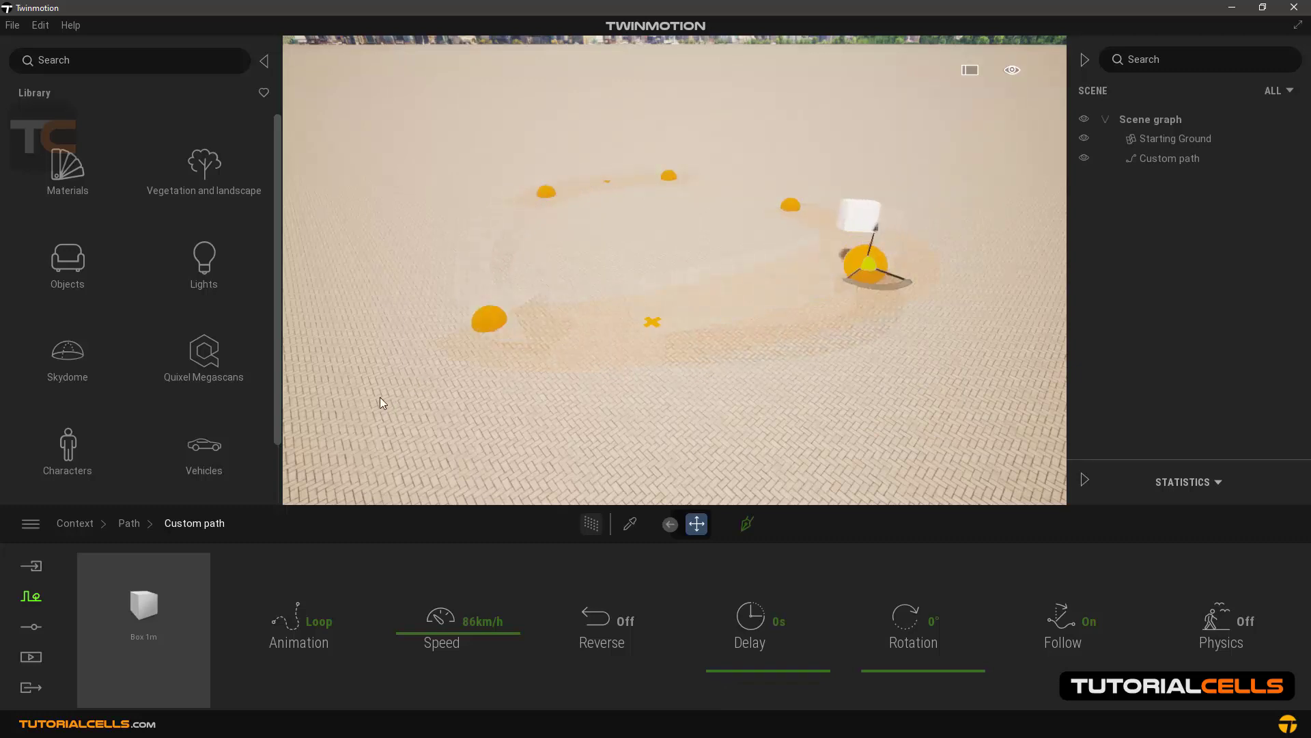
pyautogui.moveTo(203, 444)
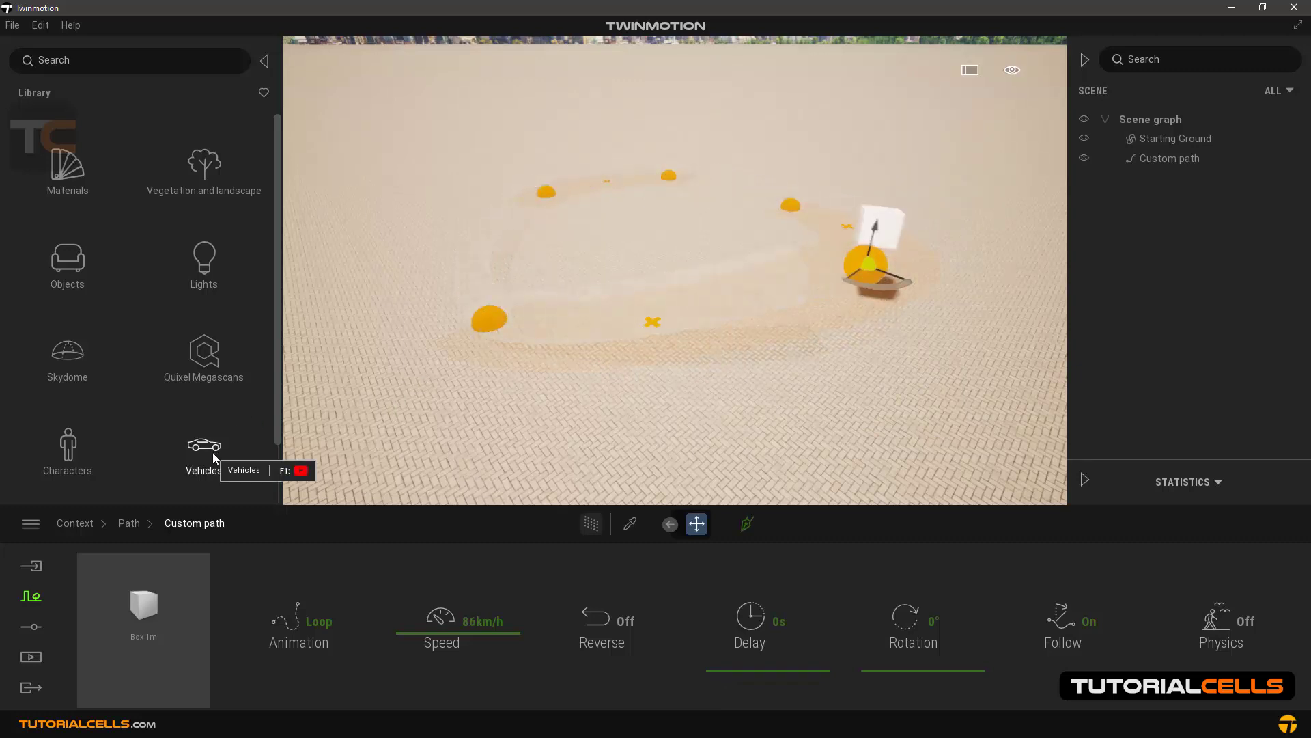
# Browse the Library to Vehicles > Aircraft to reach the flying plane models
pyautogui.click(204, 443)
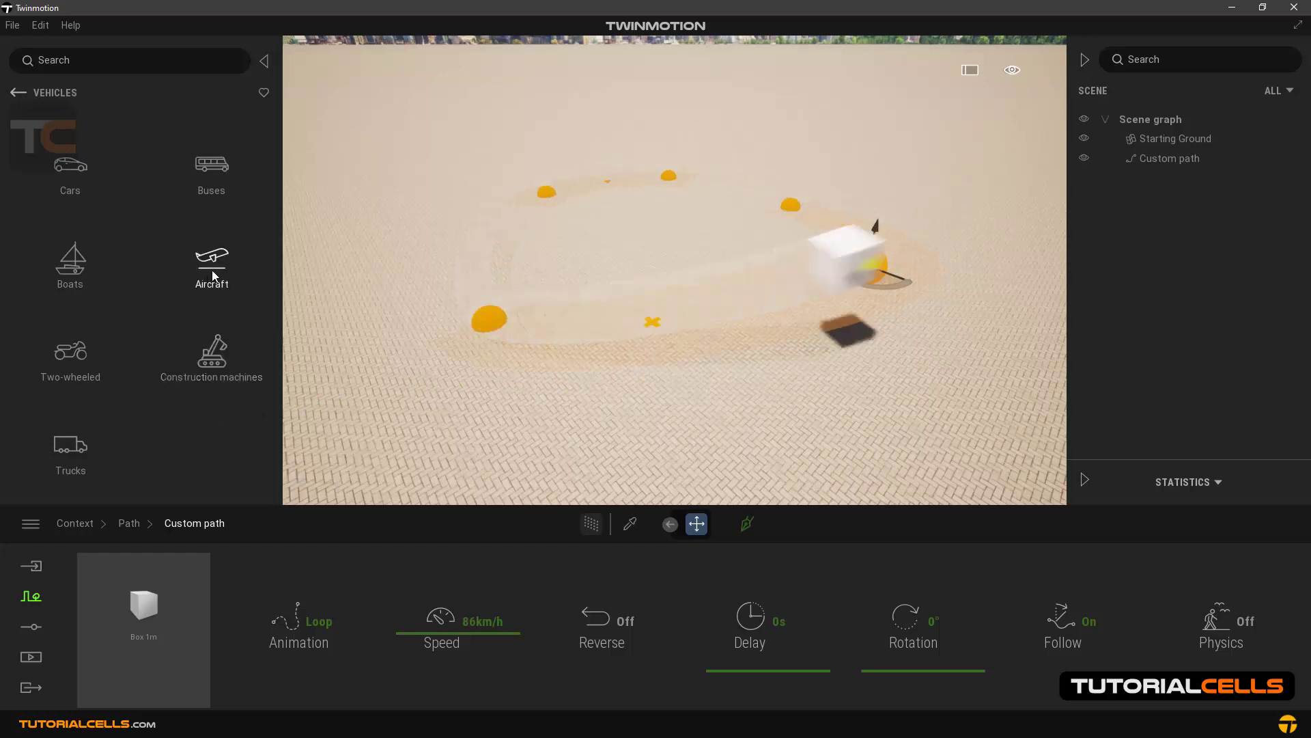
pyautogui.click(211, 266)
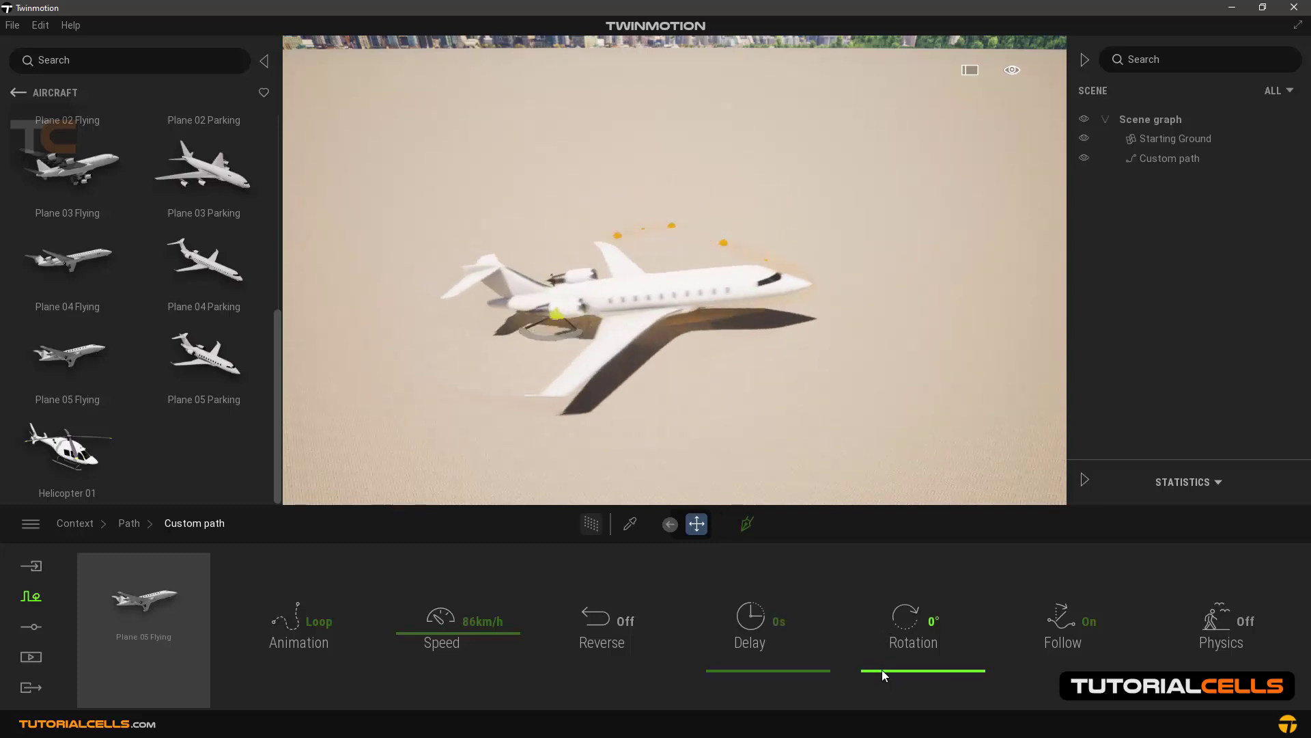
pyautogui.moveTo(887, 669); pyautogui.dragTo(925, 670)
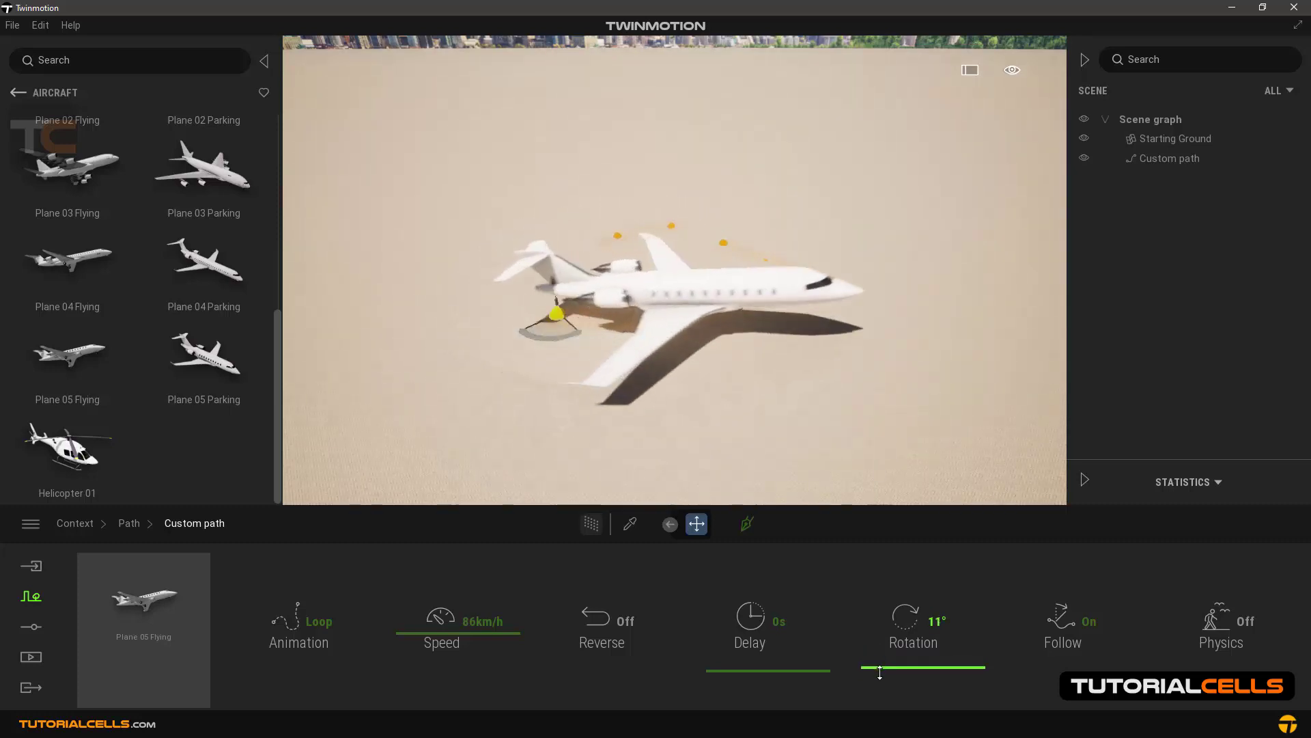
pyautogui.moveTo(880, 674); pyautogui.dragTo(877, 648)
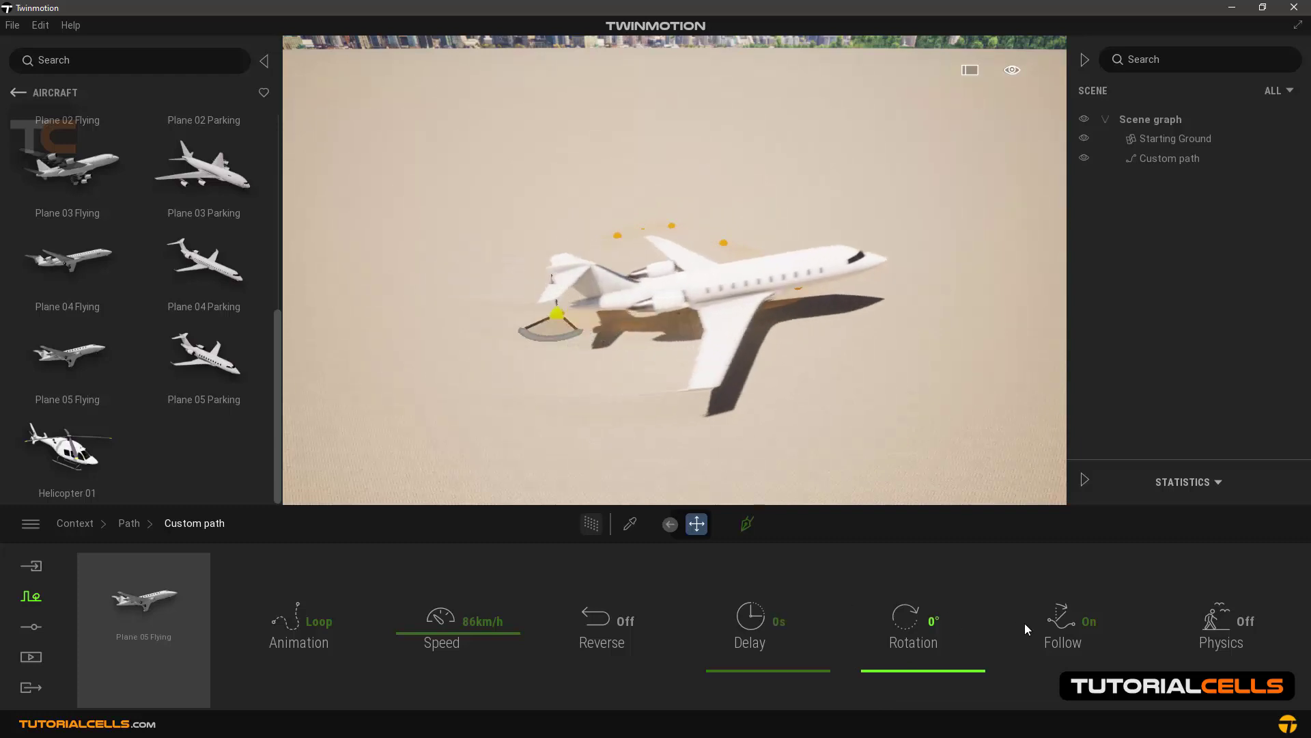
pyautogui.click(1063, 623)
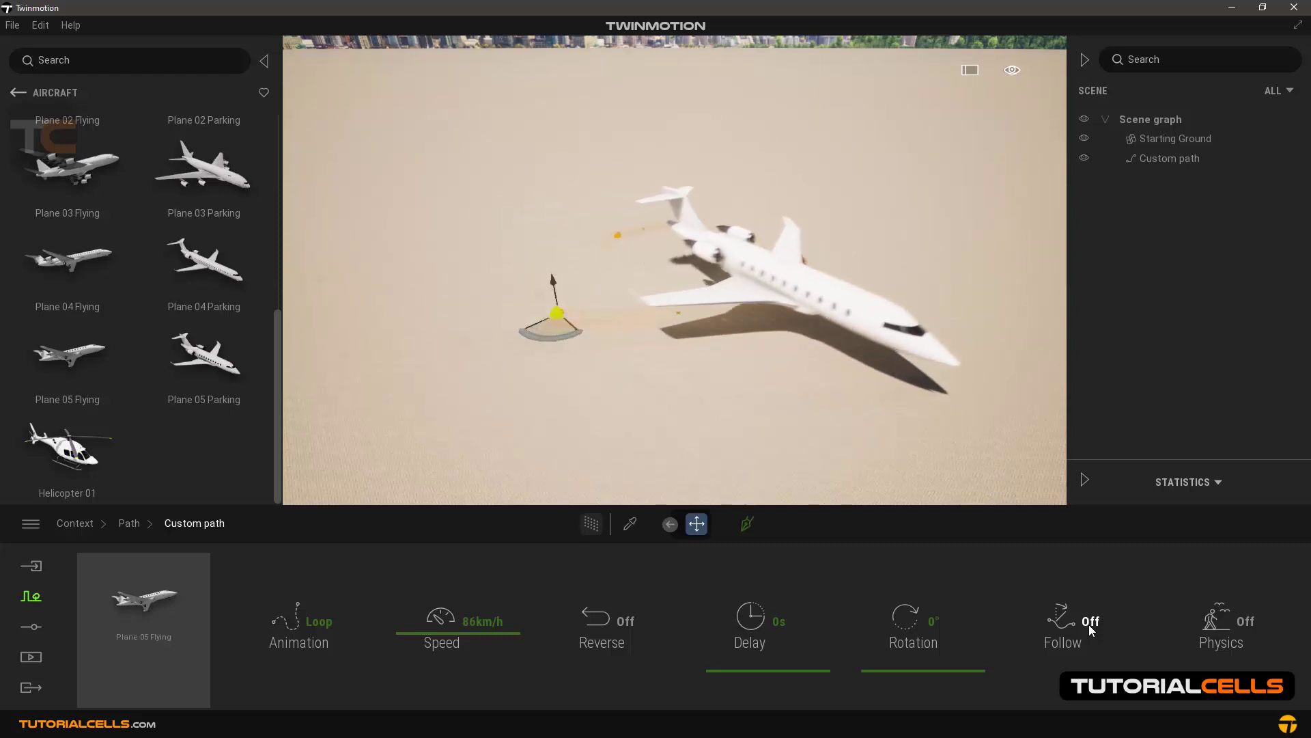
pyautogui.click(1089, 621)
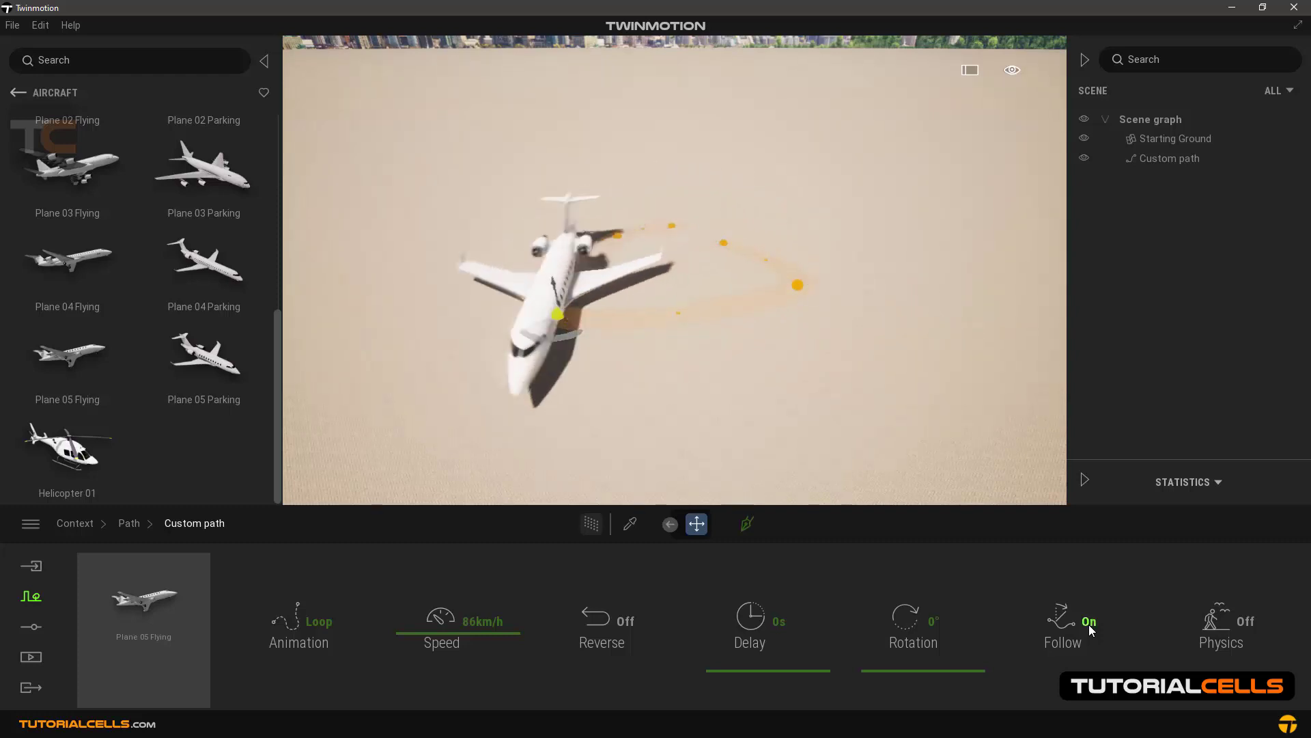